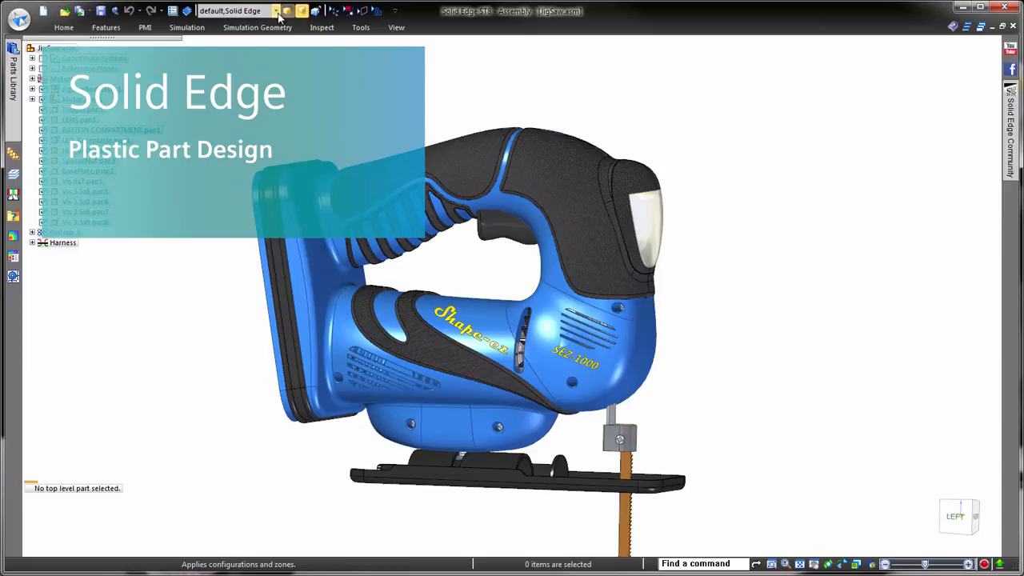
- Apply the saved 01-Open display configuration from the Quick Access list
{"action": "left_click", "coordinate": [277, 10]}
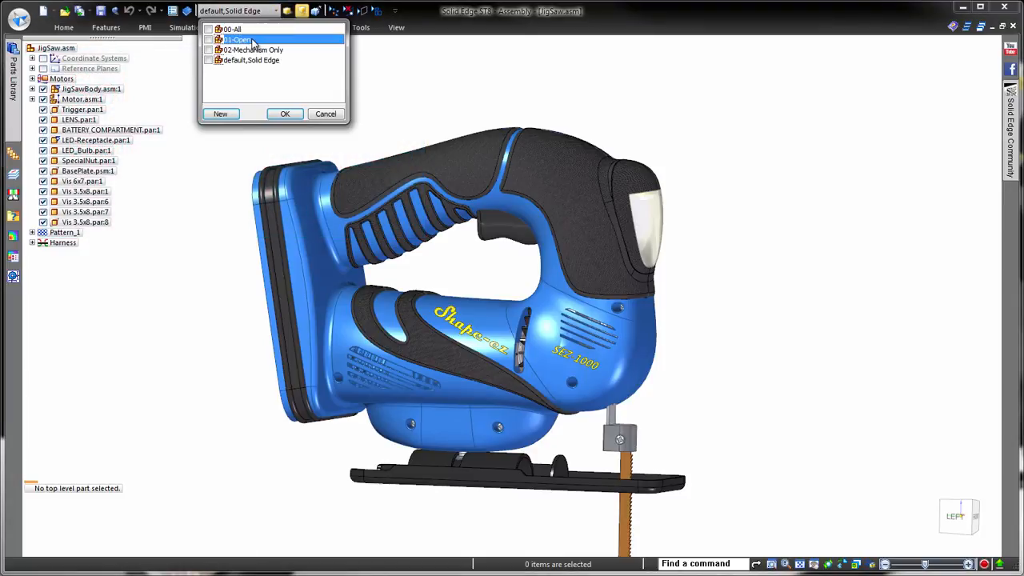
{"action": "left_click", "coordinate": [285, 113]}
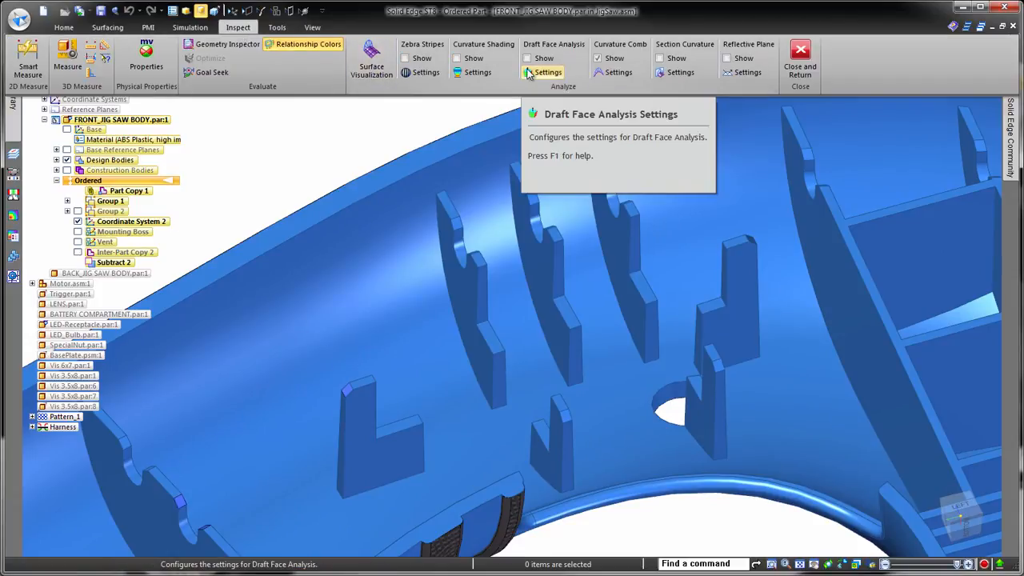
- Run Draft Face Analysis with colour display on the housing faces, then return to shaded view
{"action": "left_click", "coordinate": [548, 72]}
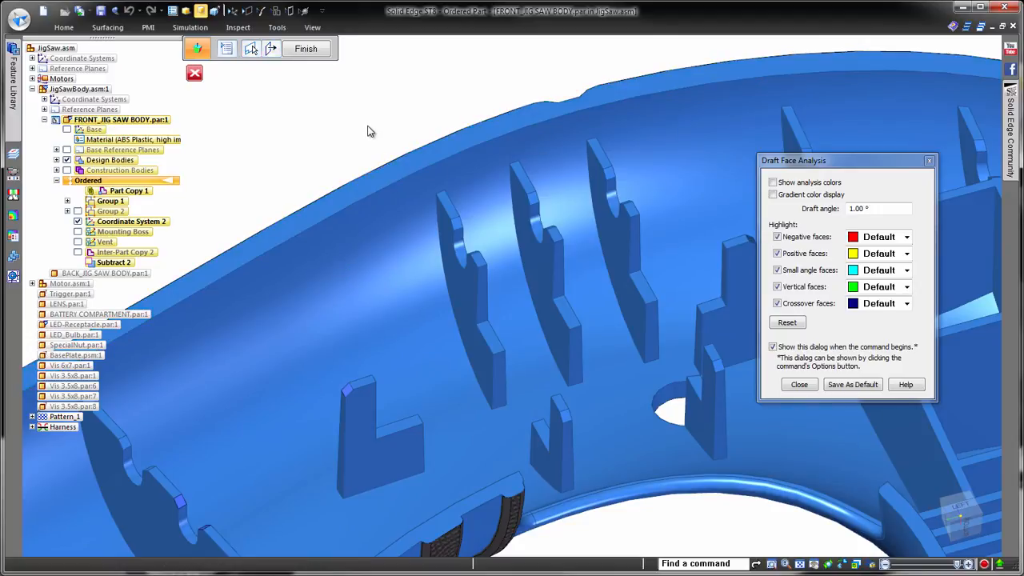
{"action": "left_click", "coordinate": [798, 384]}
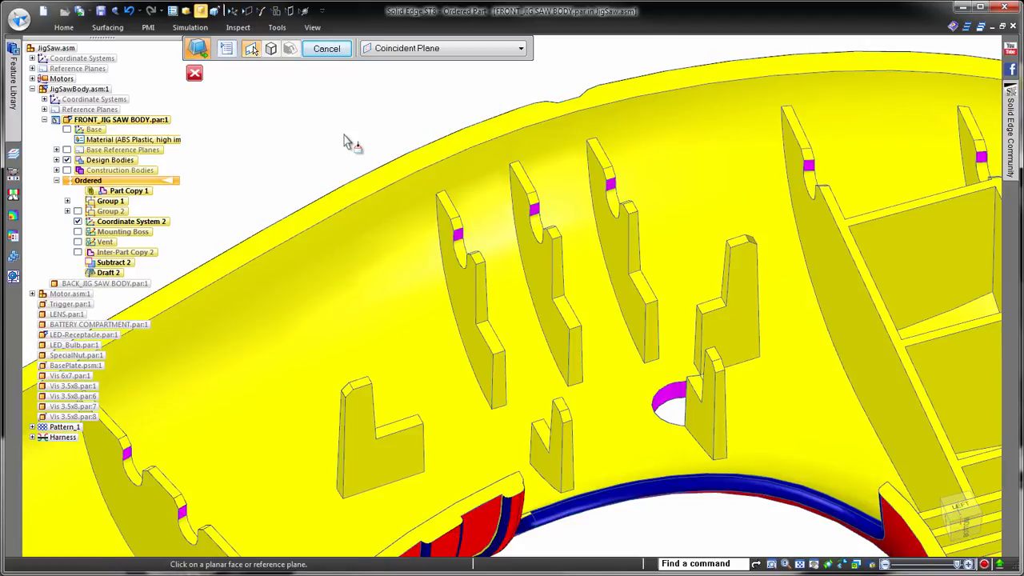
{"action": "left_click", "coordinate": [238, 27]}
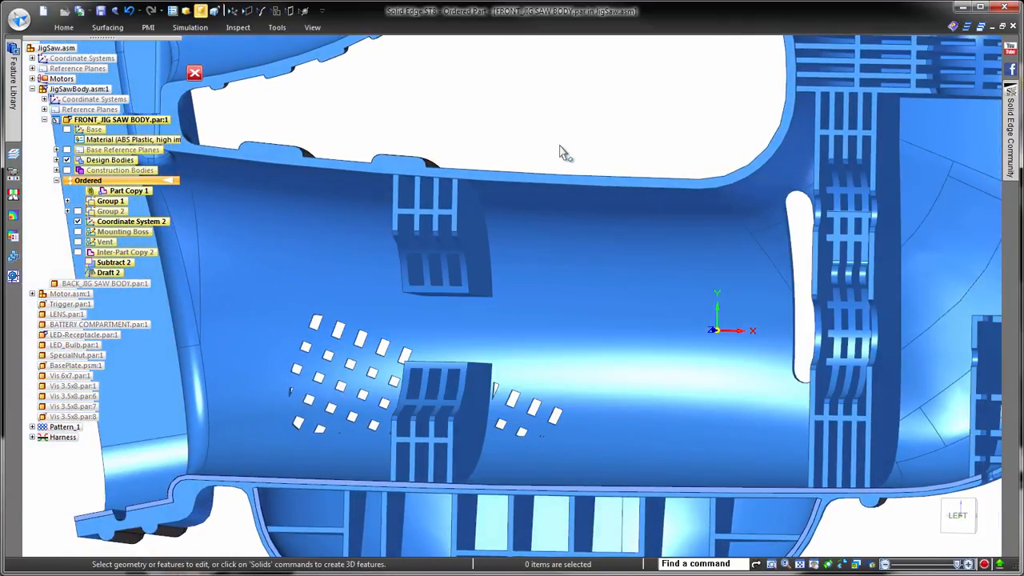
- Create a Web Network of thin stiffening webs from the sketch inside the housing
{"action": "left_click", "coordinate": [64, 27]}
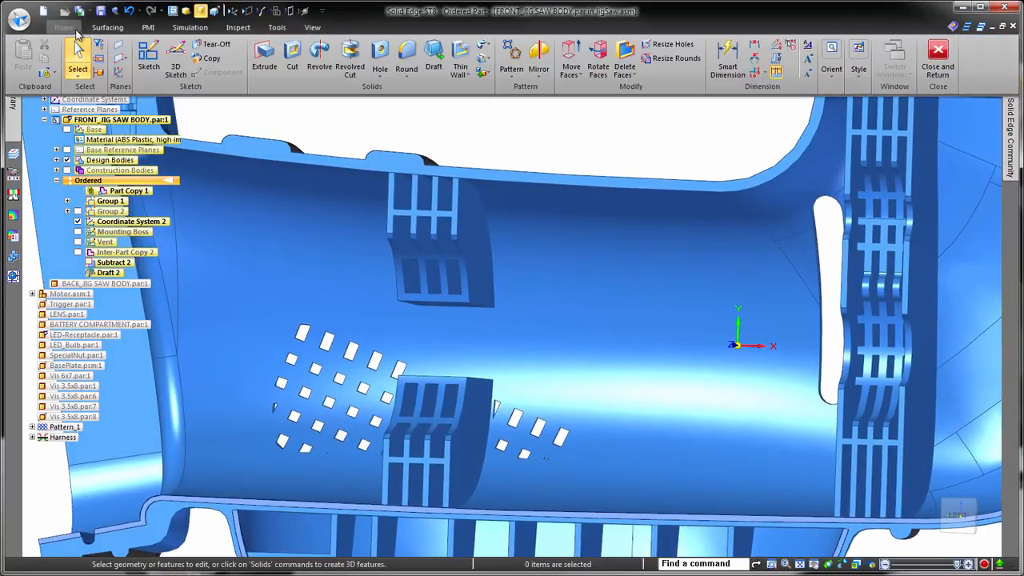
{"action": "left_click", "coordinate": [471, 74]}
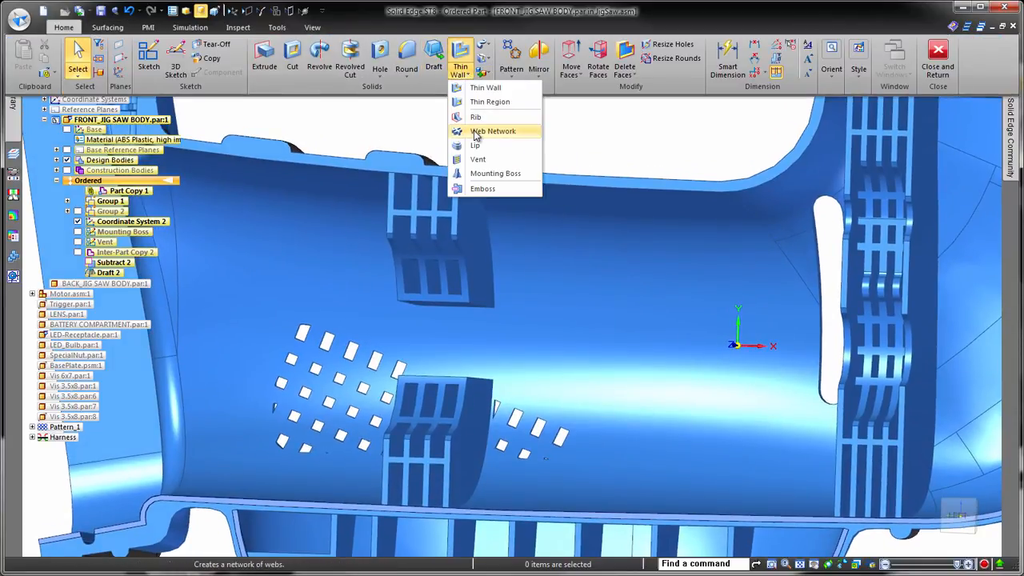
{"action": "left_click", "coordinate": [493, 130]}
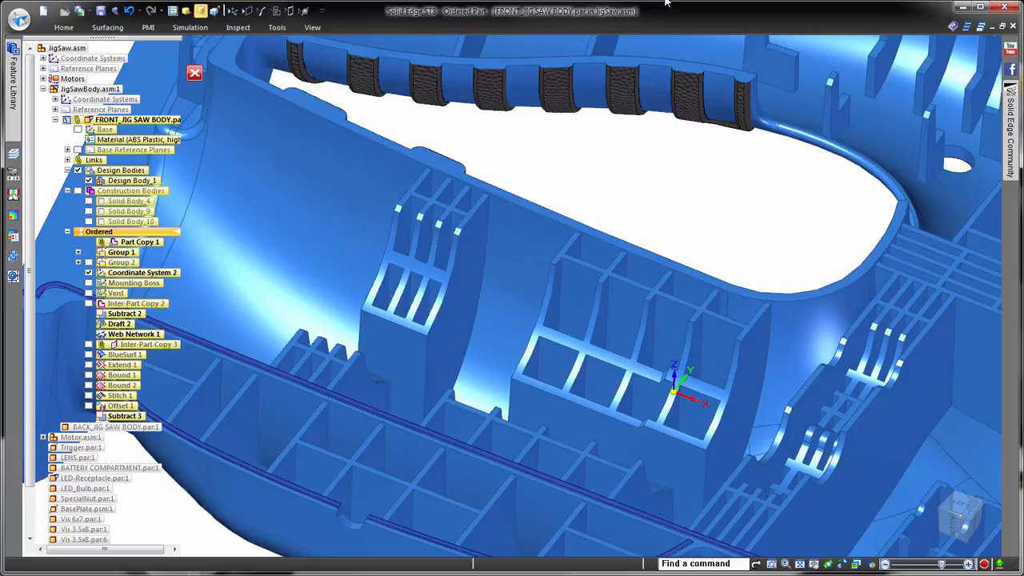
{"action": "left_click", "coordinate": [471, 59]}
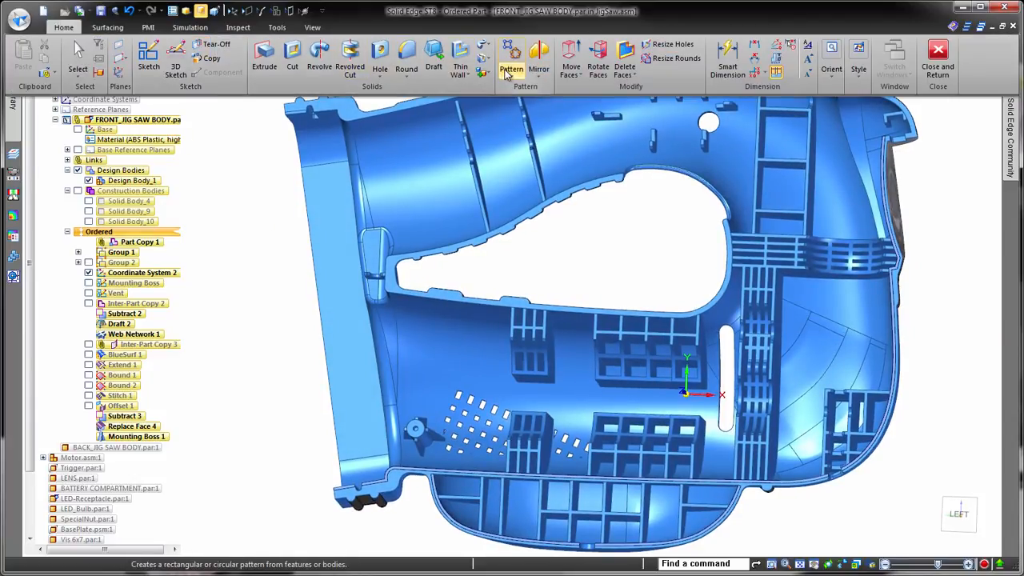
- Pattern the mounting boss using the instance table from Mounting Boss Locations.xlsx
{"action": "left_click", "coordinate": [510, 58]}
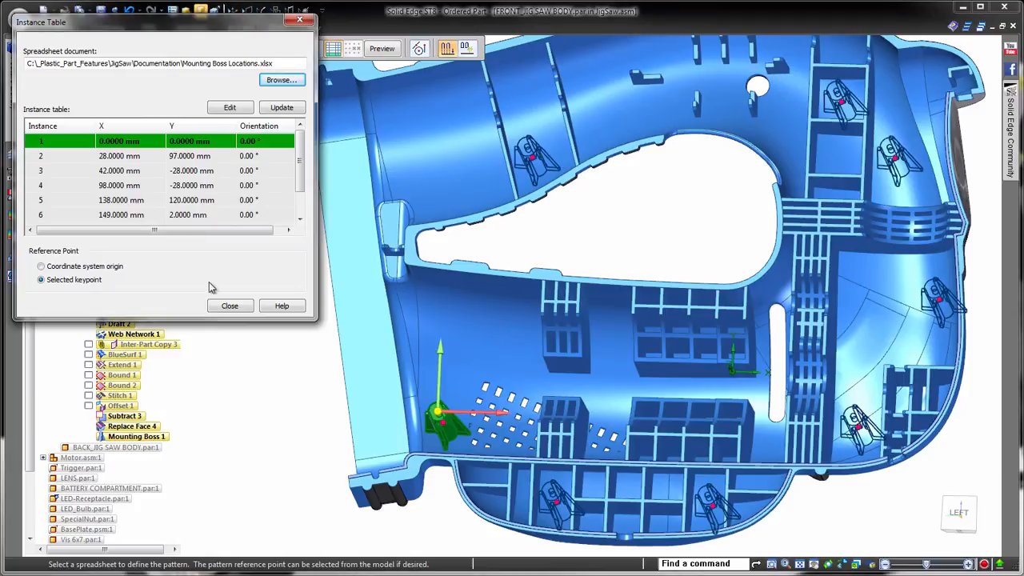
{"action": "left_click", "coordinate": [230, 306]}
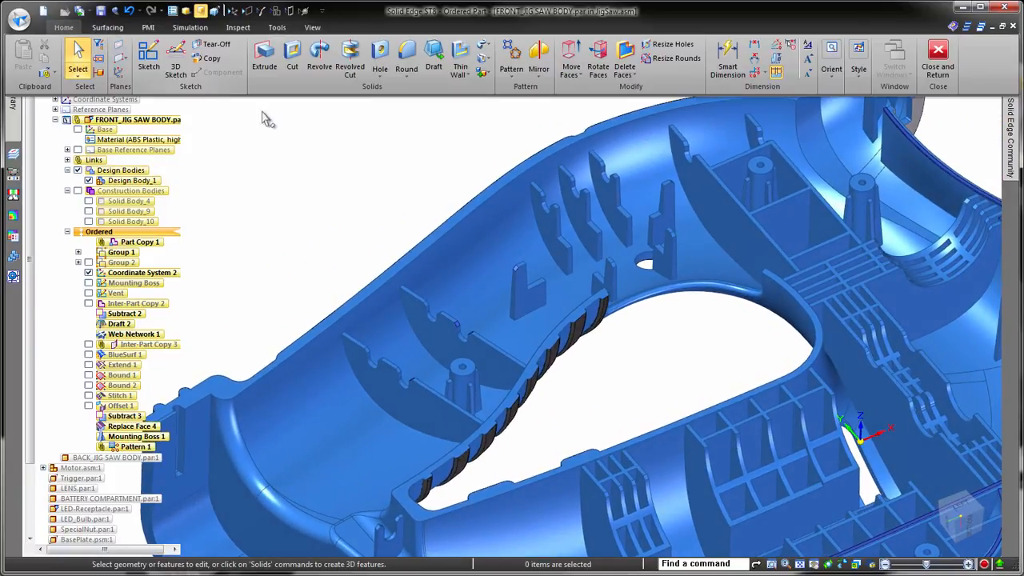
- Add Lip features along the housing edge and the rim edge chain
{"action": "left_click", "coordinate": [469, 74]}
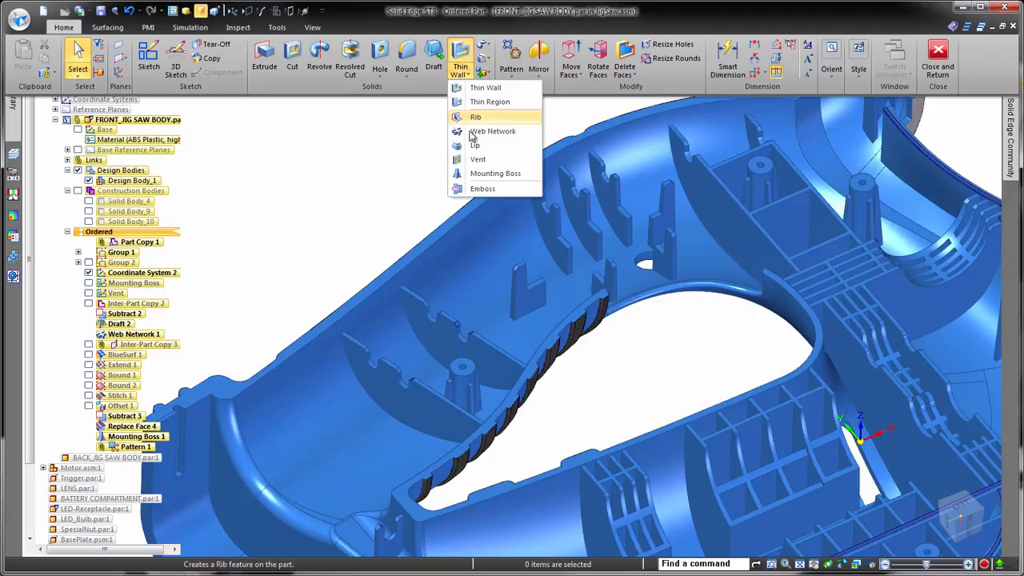
{"action": "left_click", "coordinate": [475, 145]}
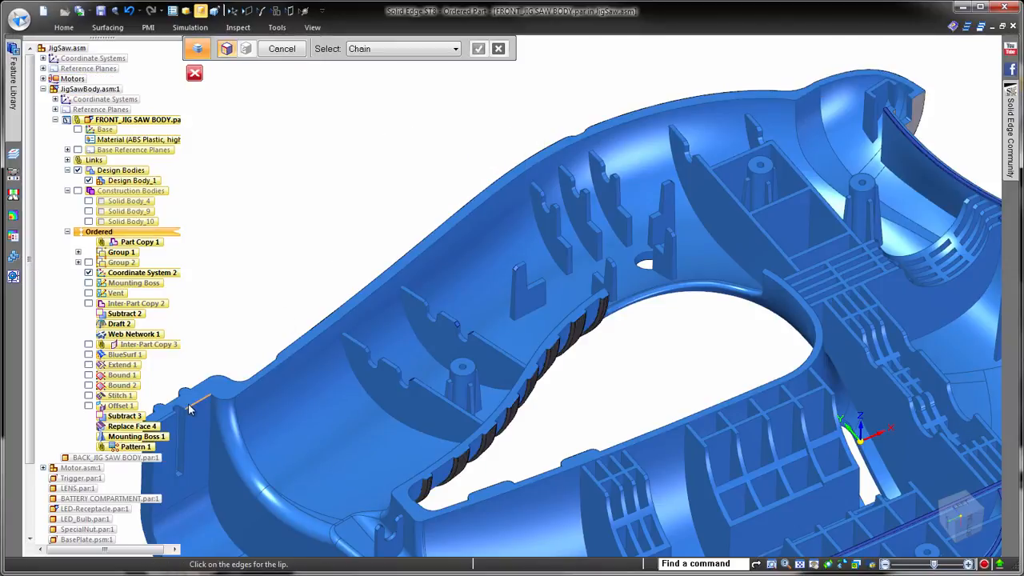
{"action": "left_click", "coordinate": [806, 99]}
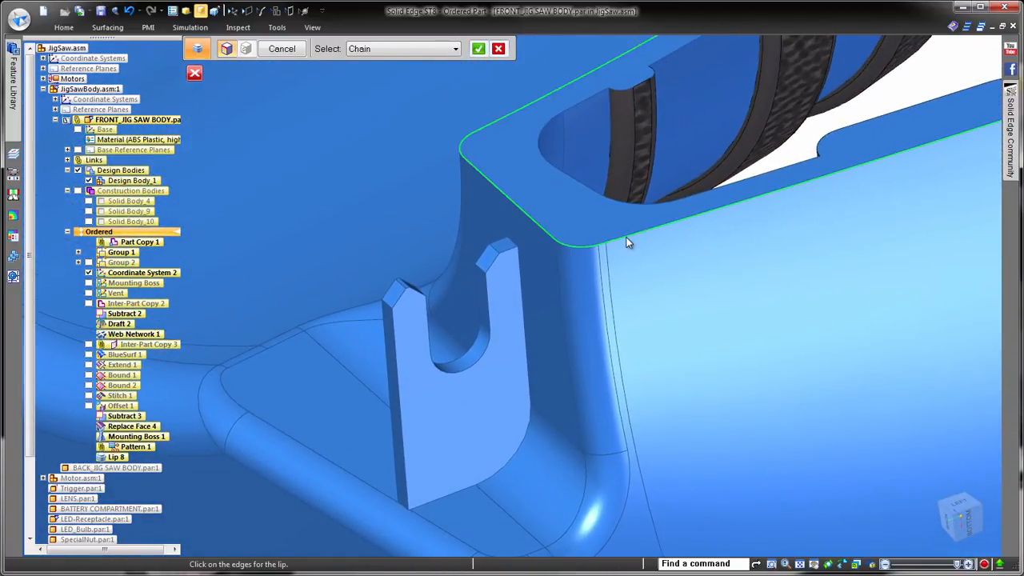
{"action": "left_click", "coordinate": [628, 242]}
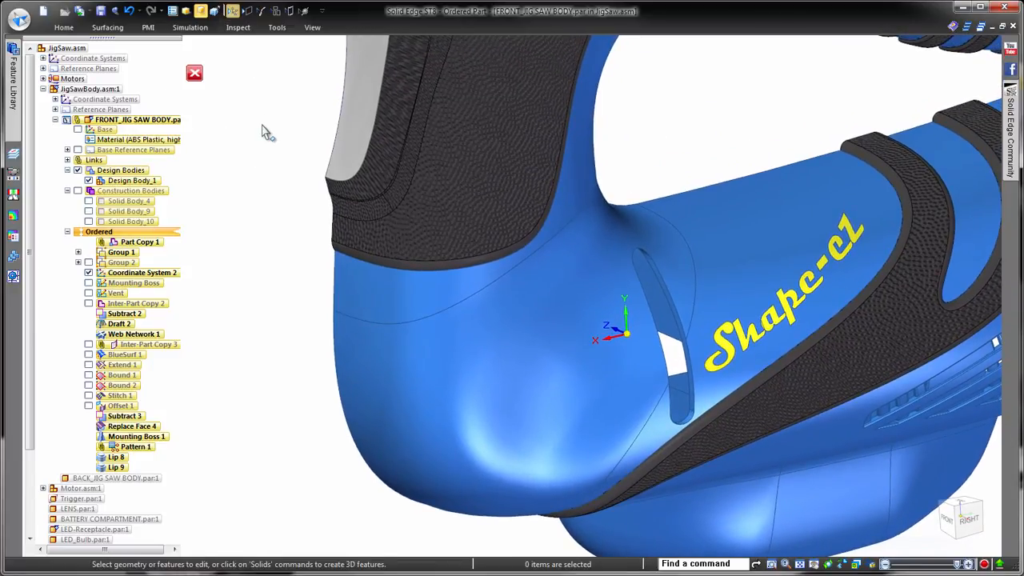
- Cut a Vent using the Front Vent saved settings on the sketched outline
{"action": "left_click", "coordinate": [89, 293]}
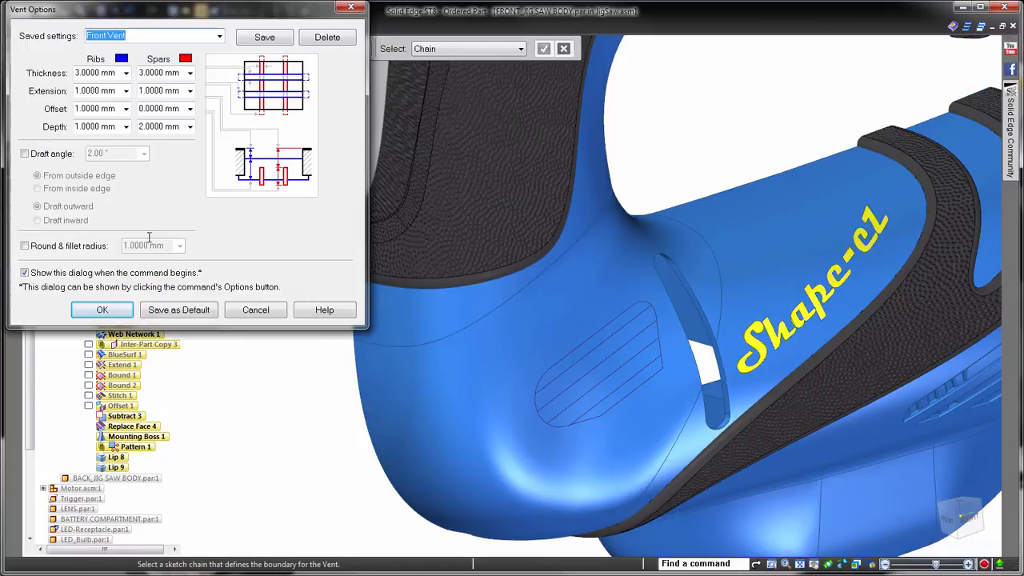
{"action": "left_click", "coordinate": [102, 309]}
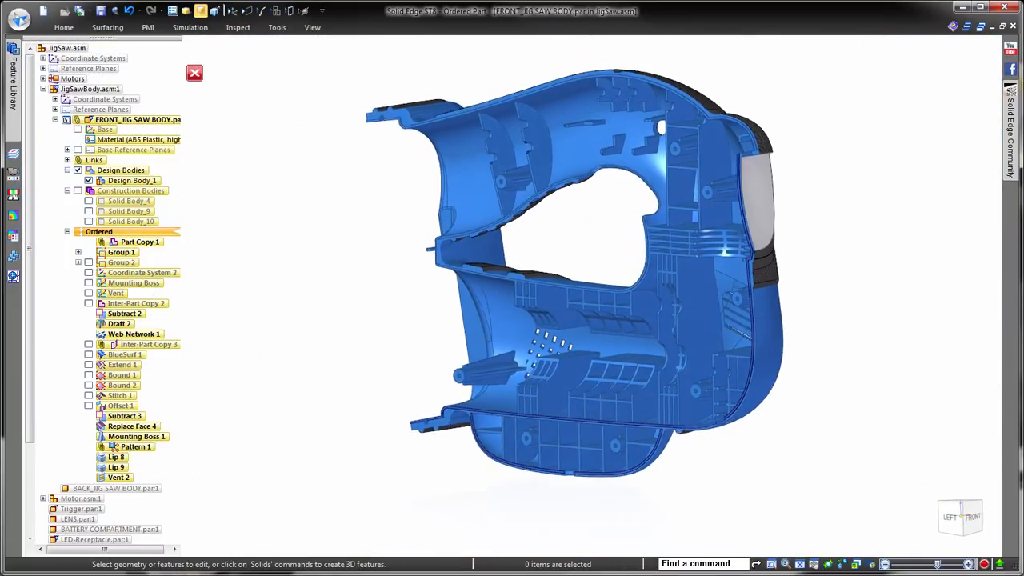
- Close and Return to the JigSaw assembly to see the housing with motor and internals
{"action": "left_click", "coordinate": [195, 73]}
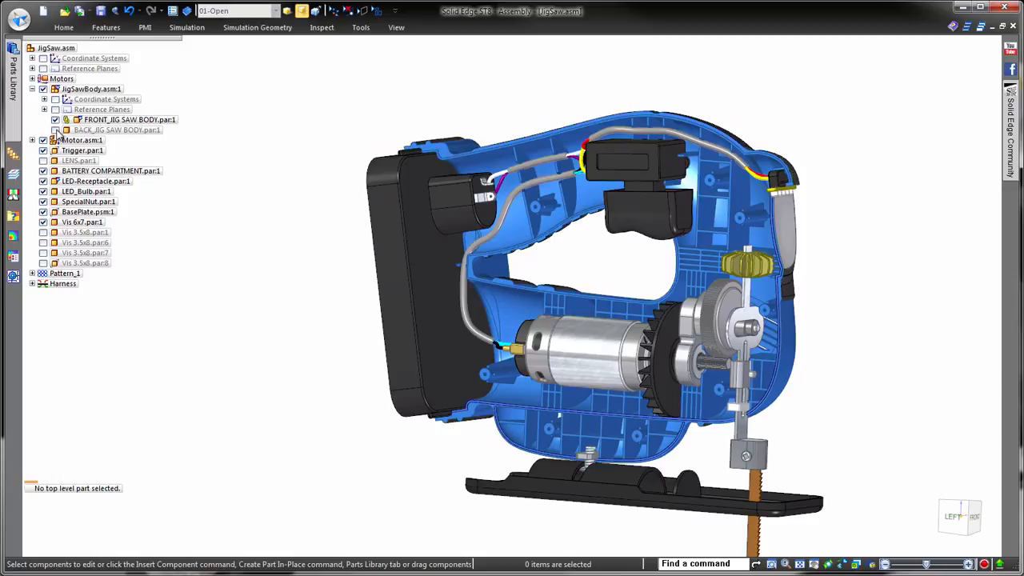
{"action": "mouse_move", "coordinate": [145, 190]}
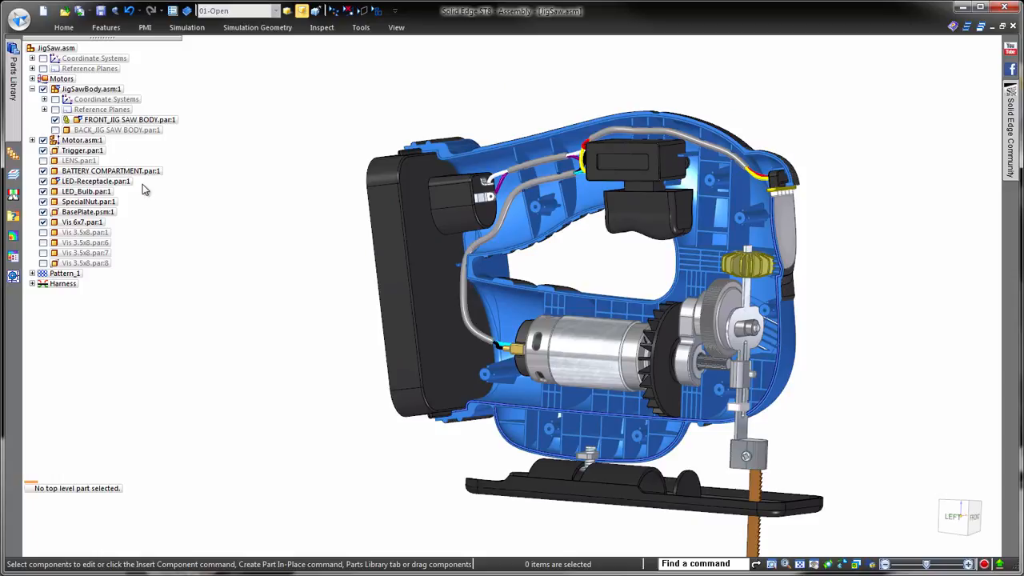